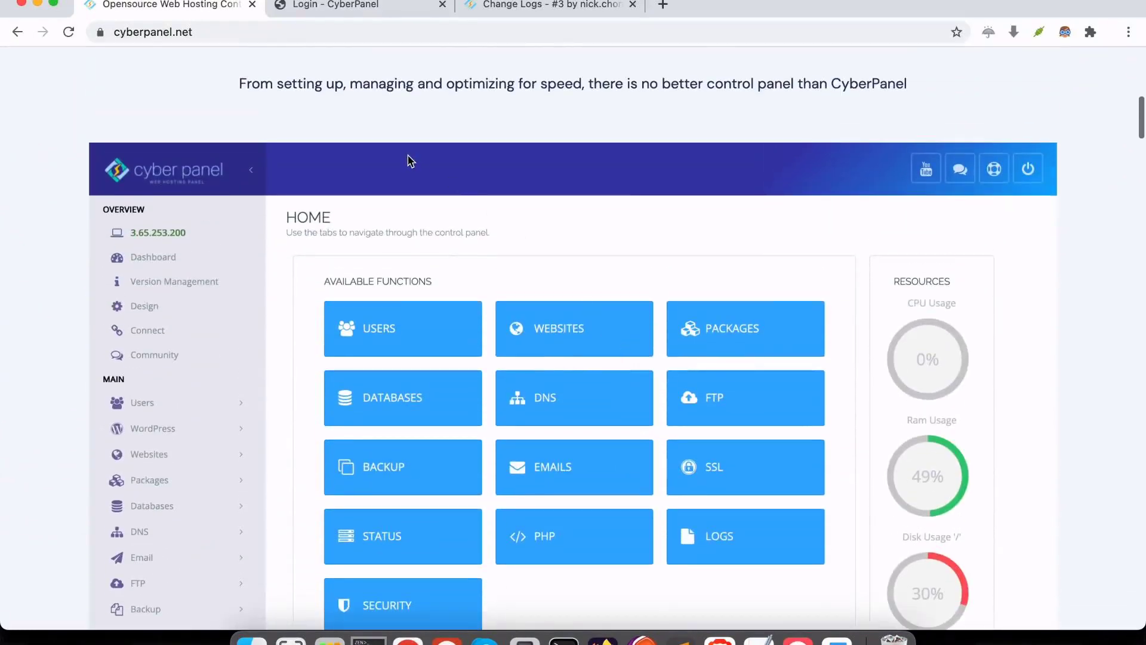
Step: Highlight part of the Cloud Servers heading and scroll down through that page
drag(295, 83, 547, 83)
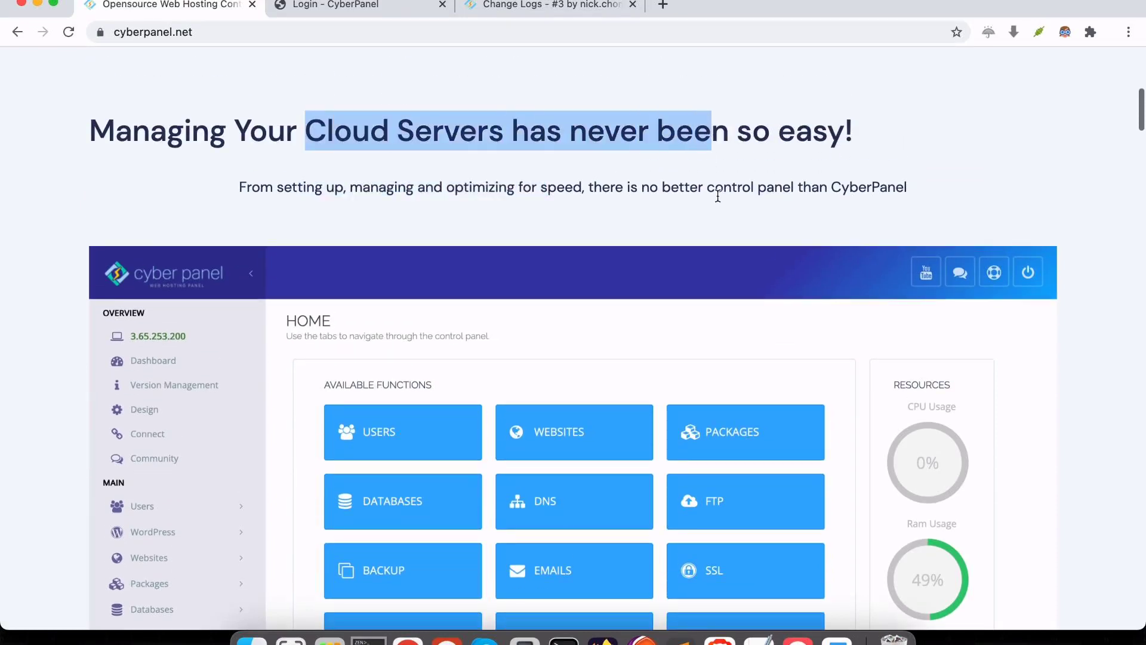
scroll(down, 3)
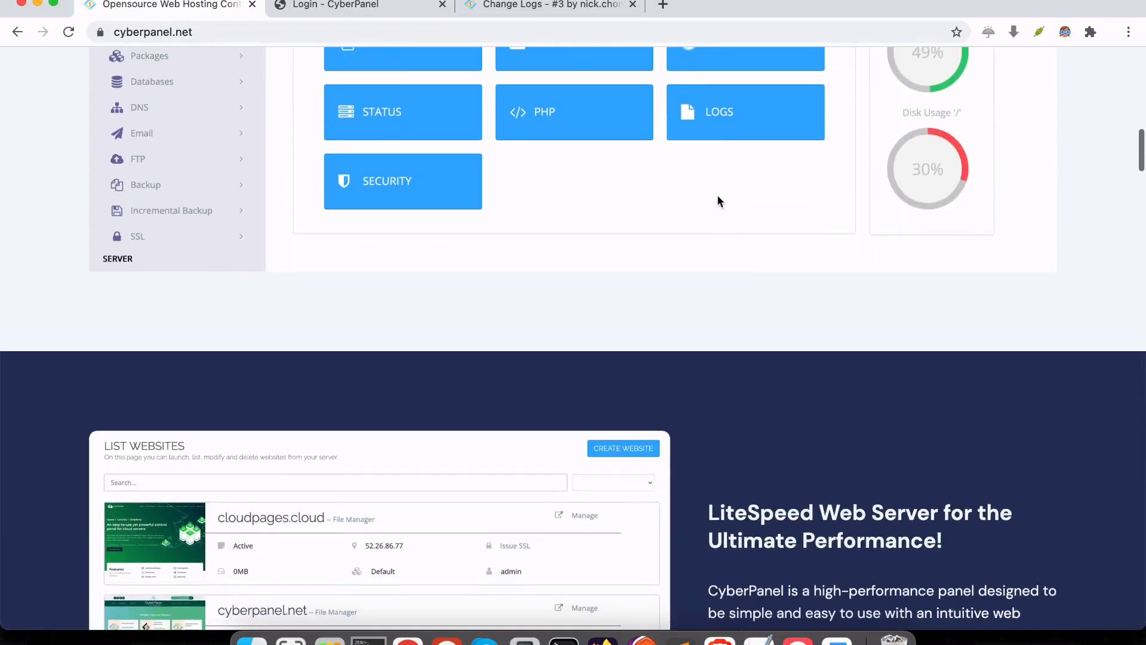
scroll(down, 3)
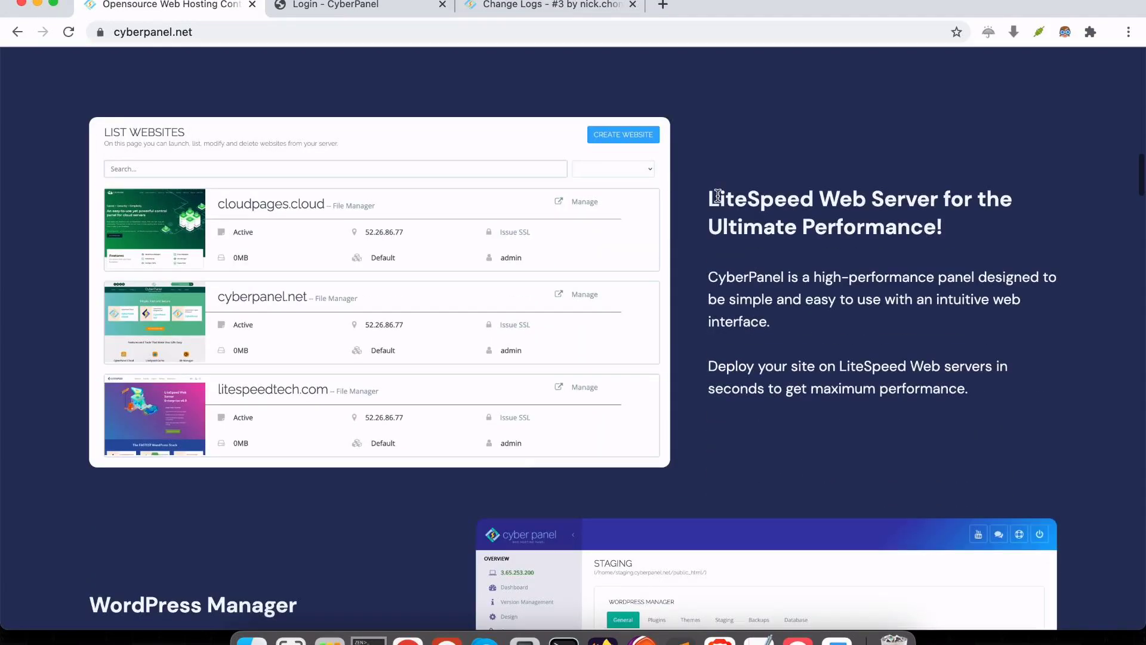
scroll(down, 3)
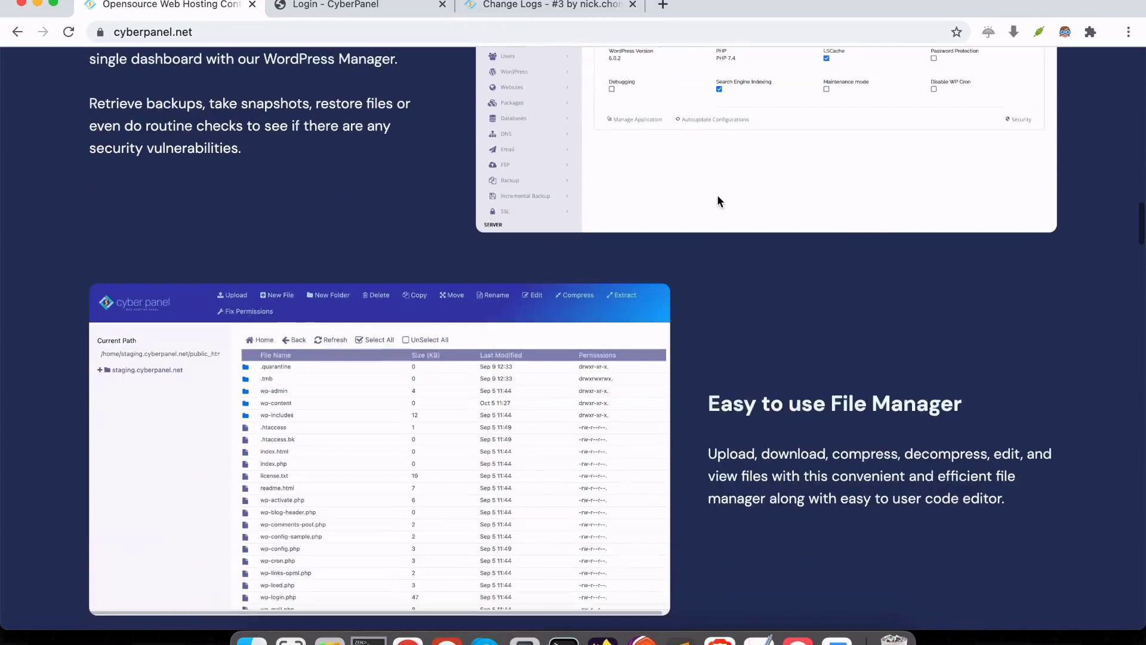
scroll(down, 3)
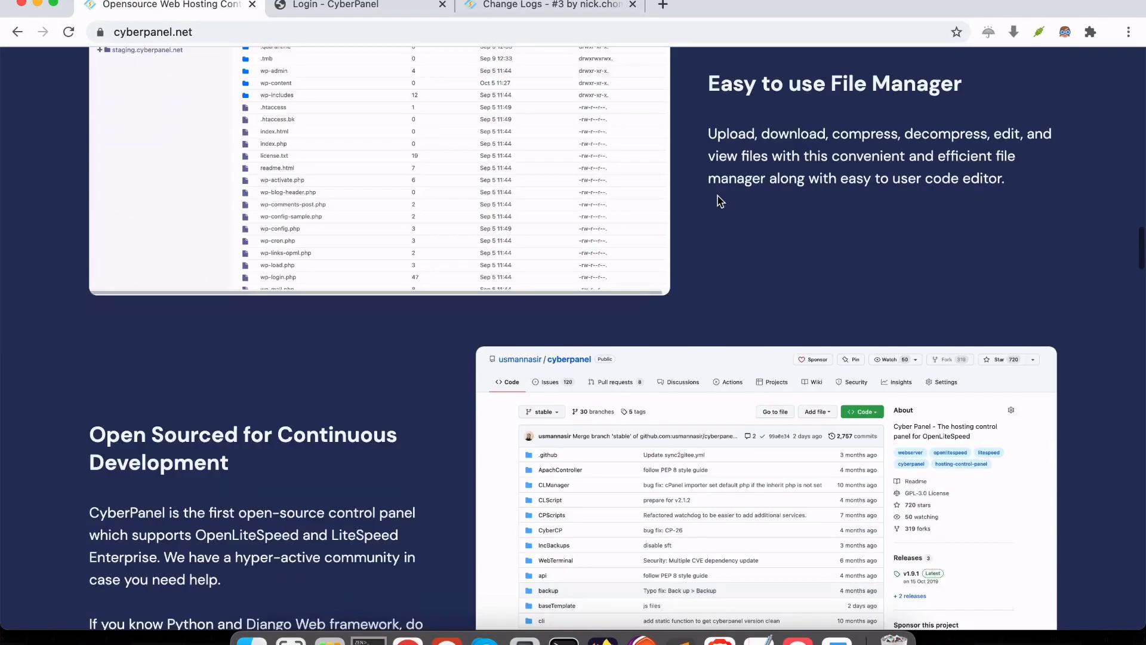
scroll(down, 3)
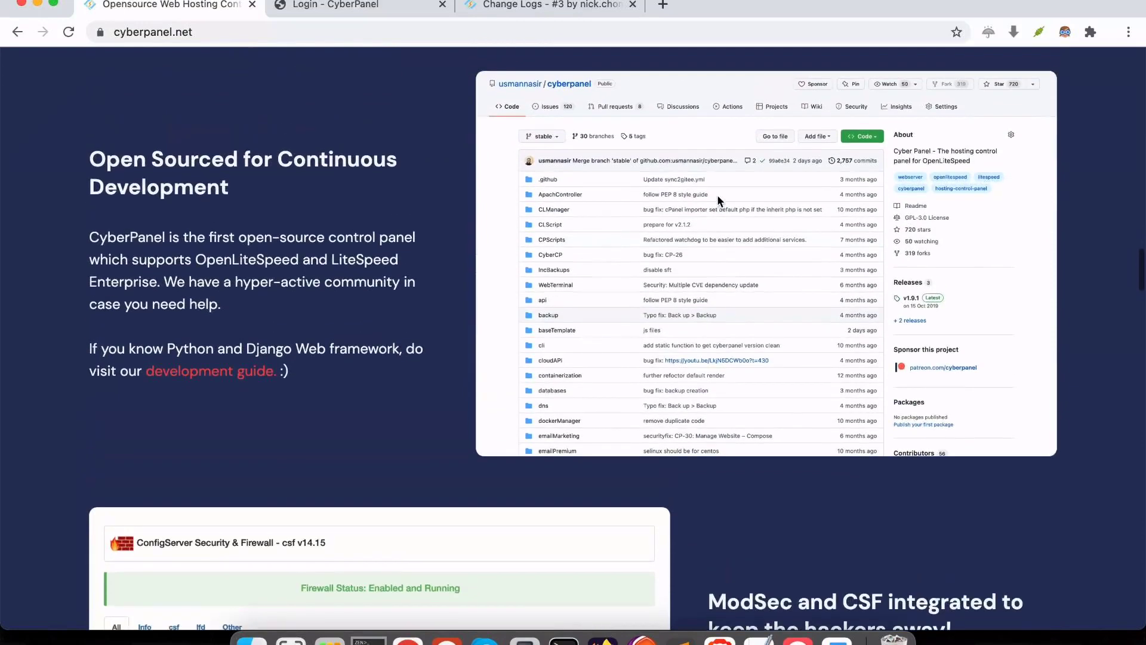
mouse_move(83, 165)
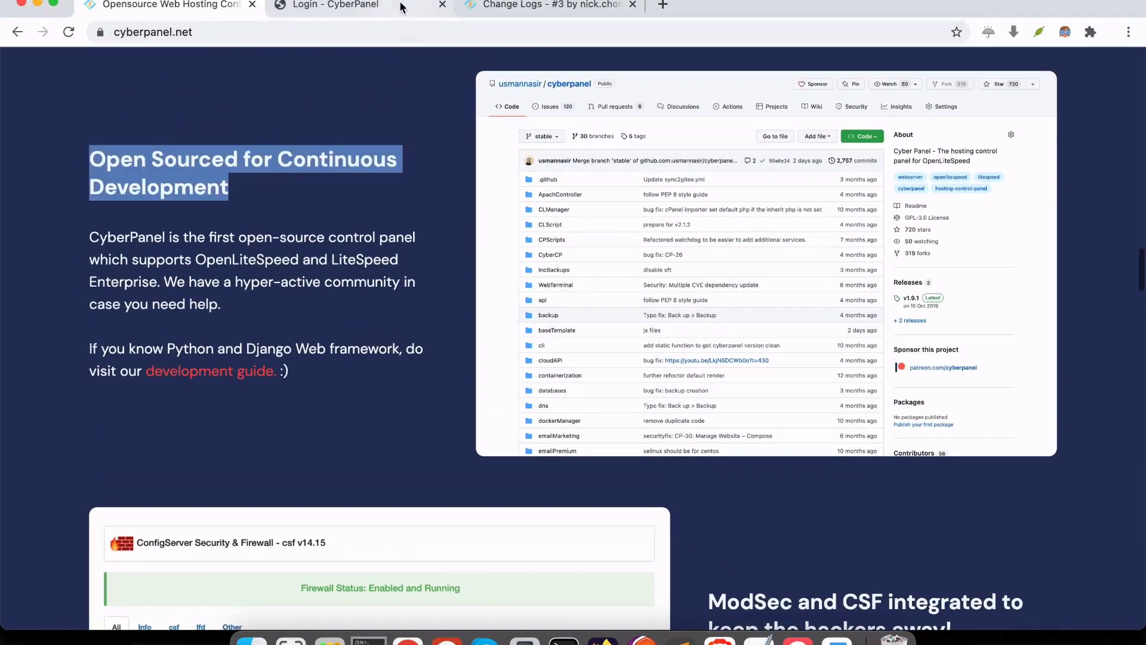
Step: Show the CyberPanel demo login page with its failed sign-in, then the v2.3.3 Stable change-log post
click(336, 6)
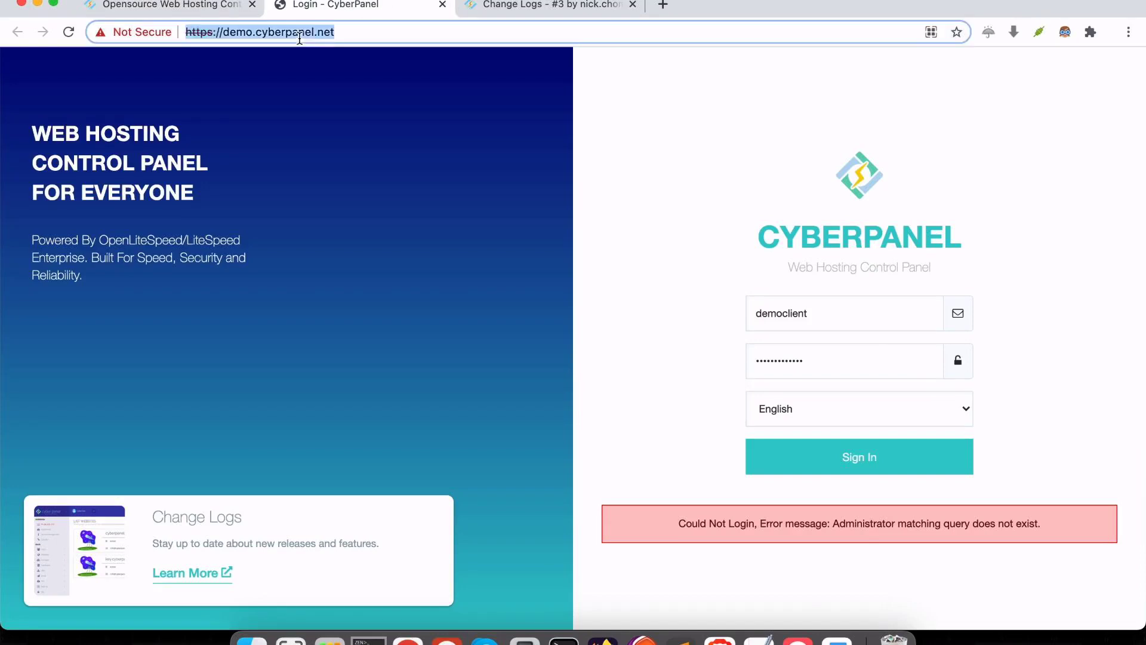
click(845, 313)
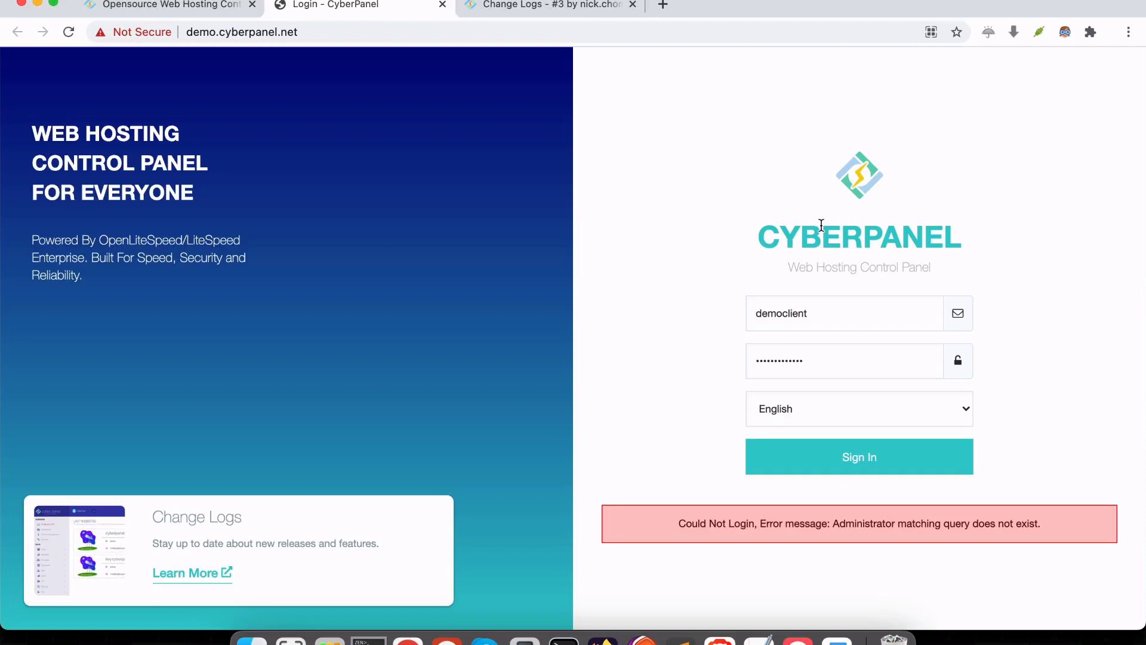
double_click(173, 163)
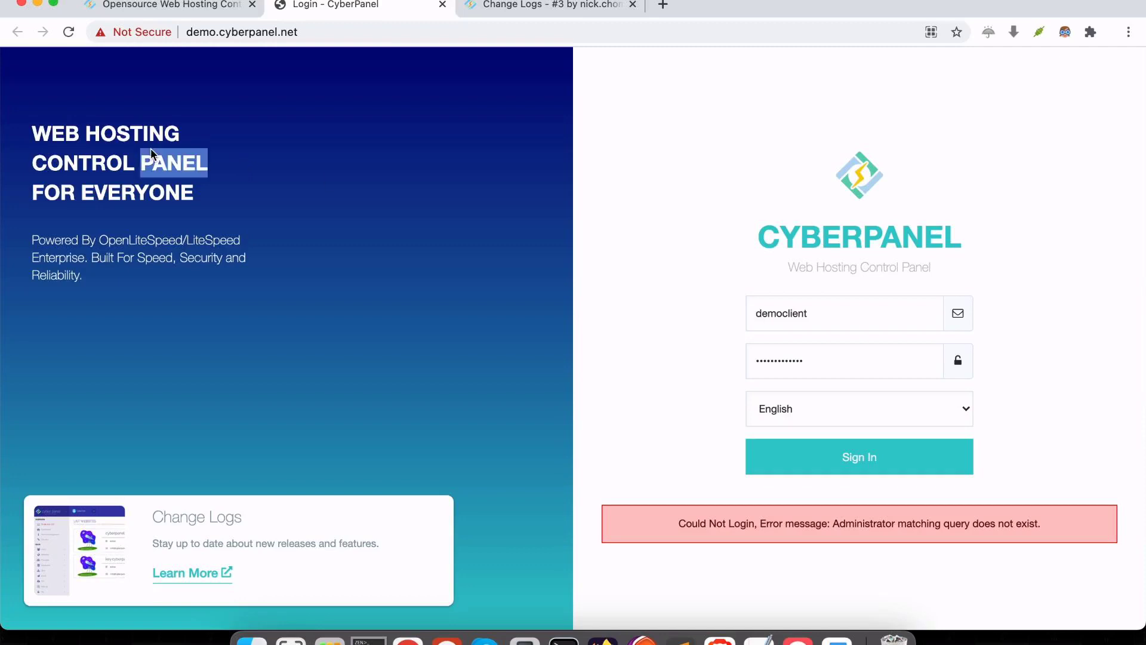
click(544, 6)
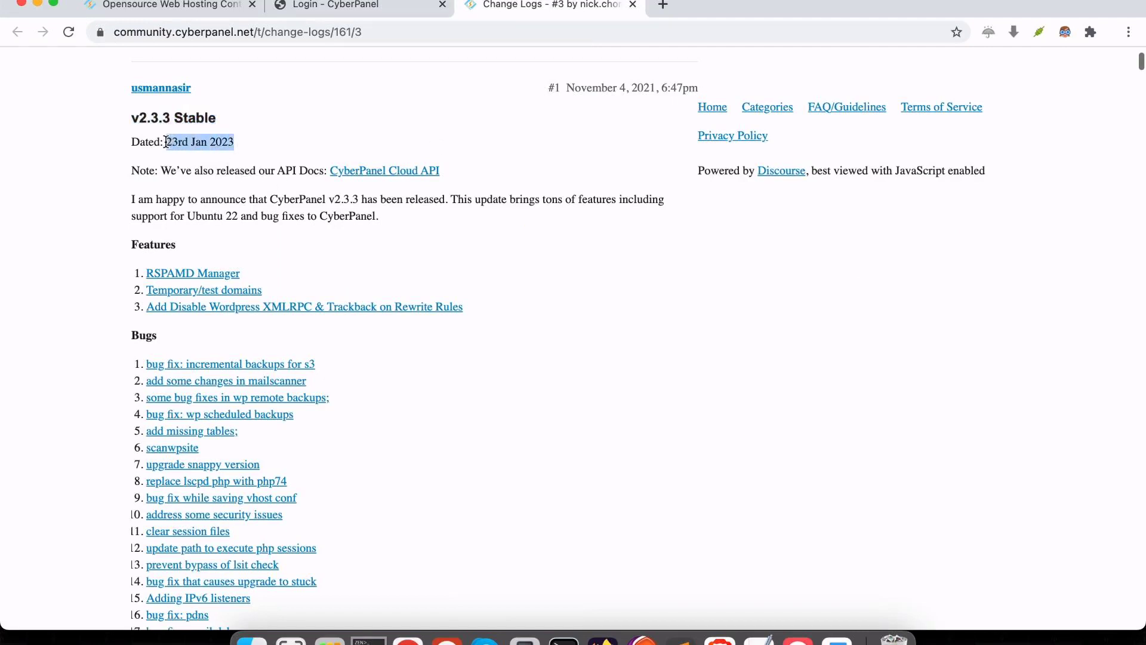
Step: Scroll the CyberPanel change log and highlight text before moving to vestacp.com
scroll(down, 3)
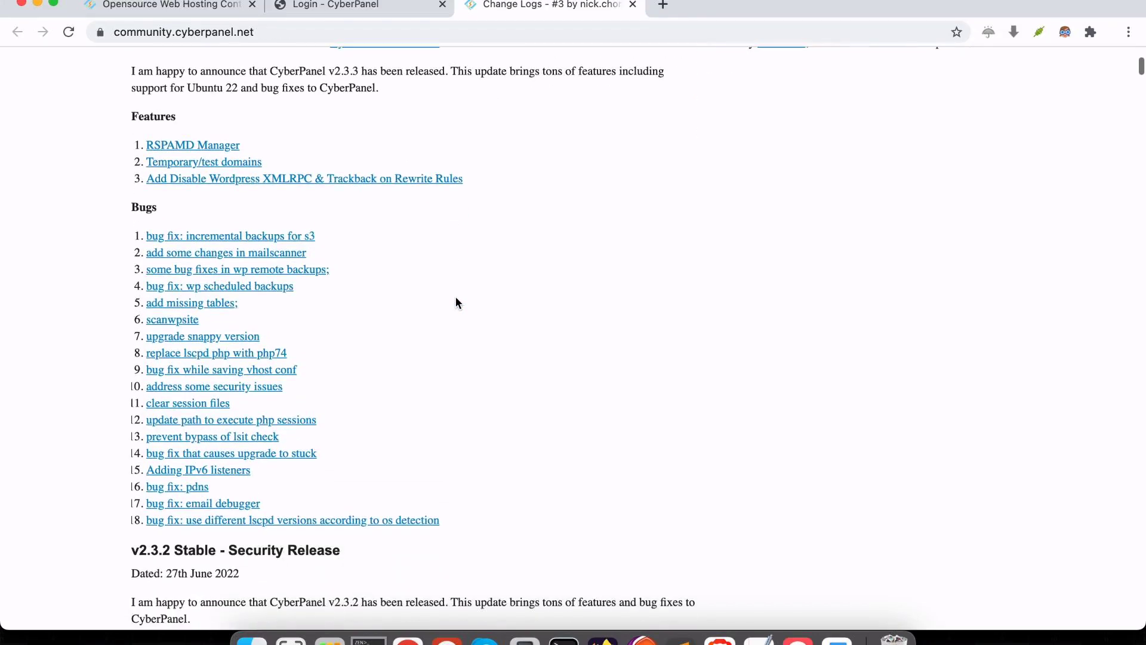
double_click(143, 206)
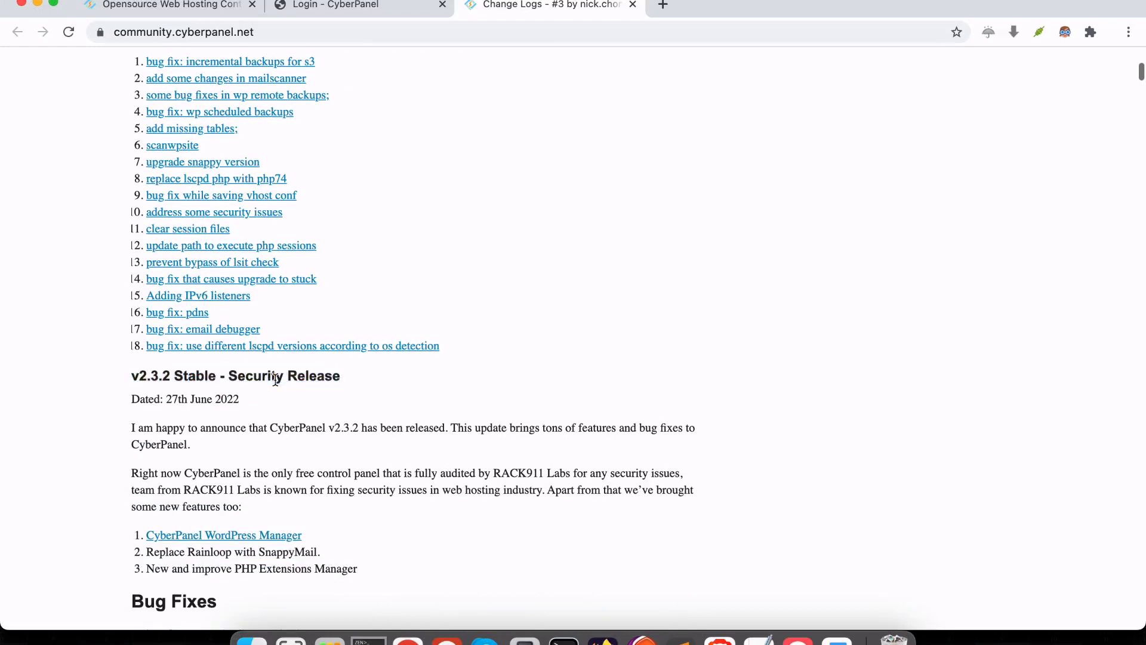
drag(146, 376, 293, 377)
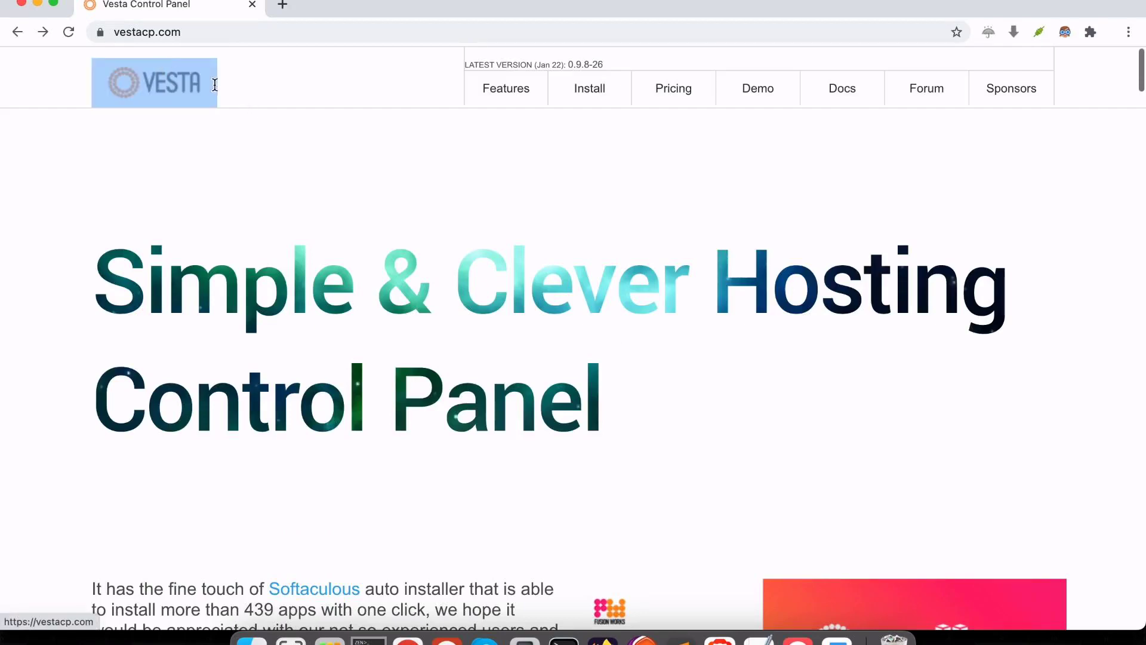
scroll(down, 3)
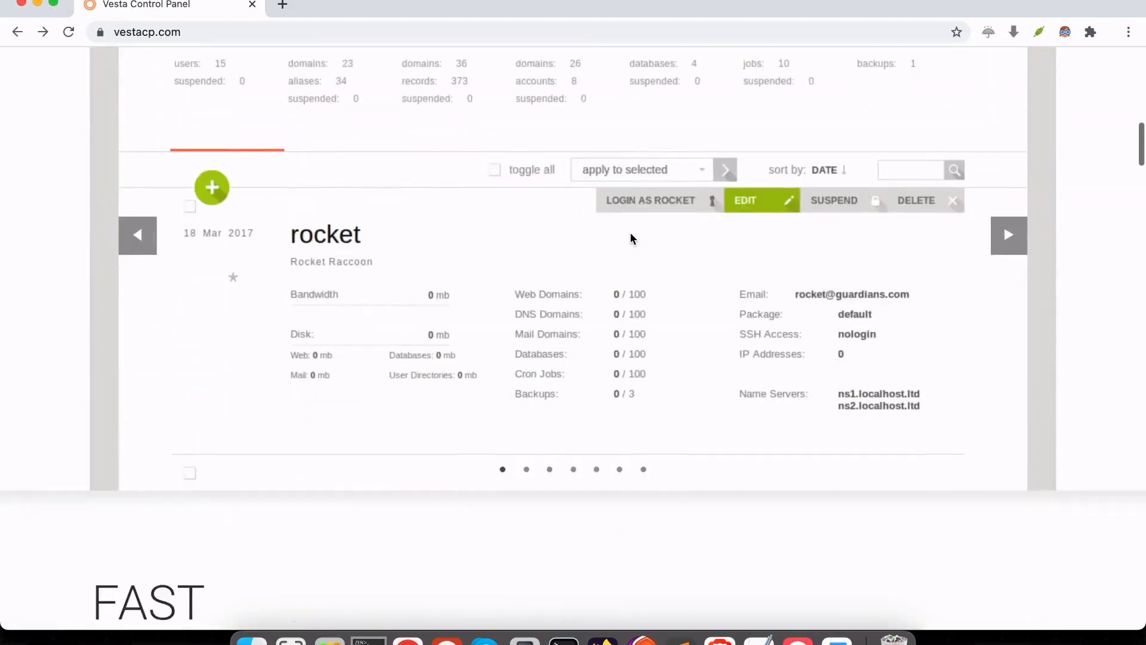
scroll(down, 3)
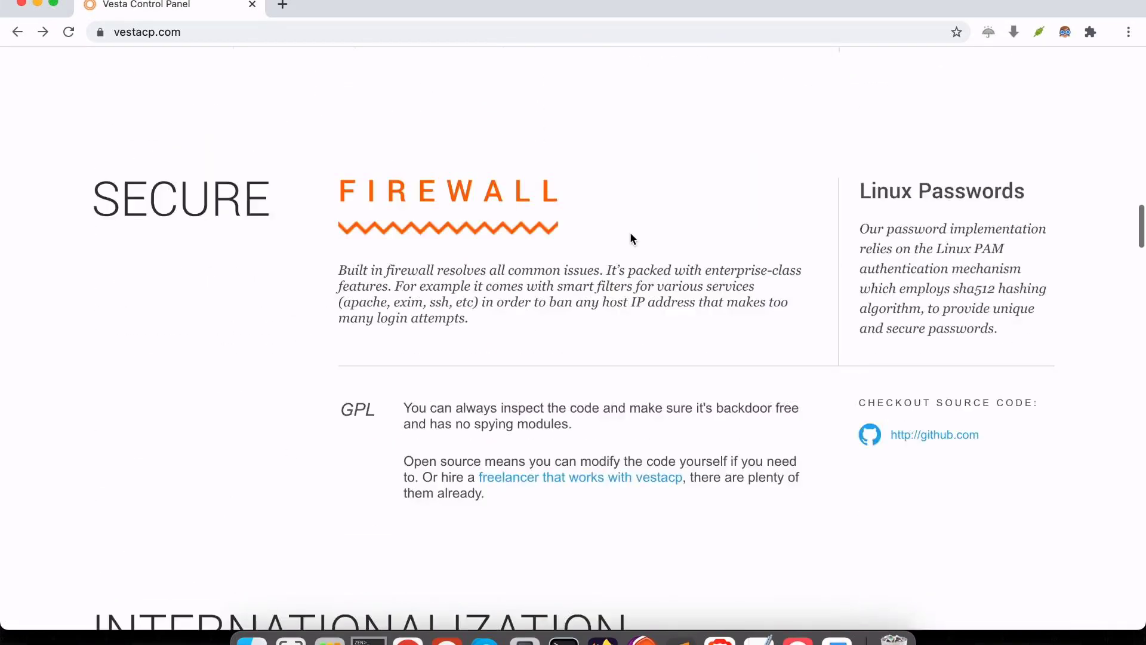
scroll(down, 3)
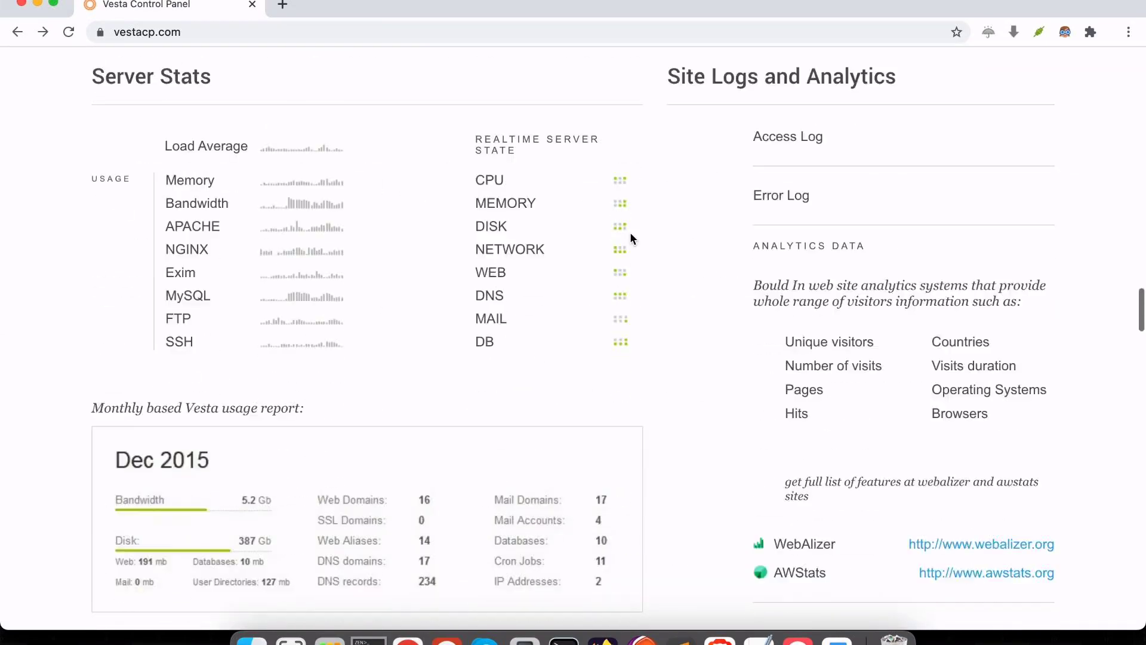
scroll(down, 3)
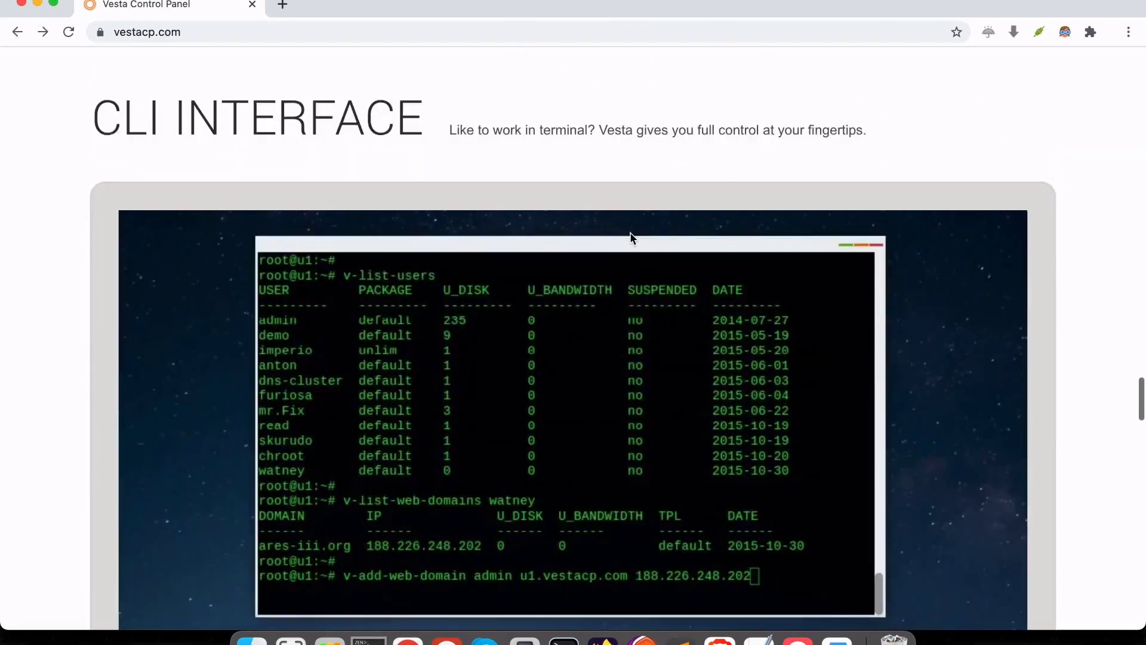
scroll(down, 3)
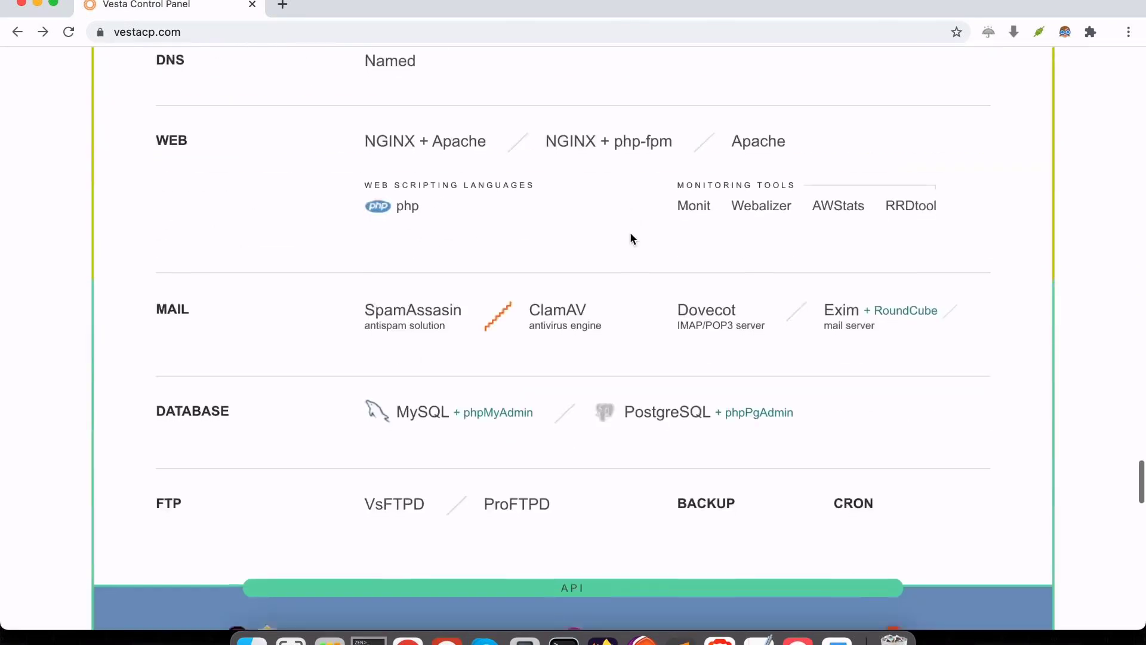
scroll(down, 3)
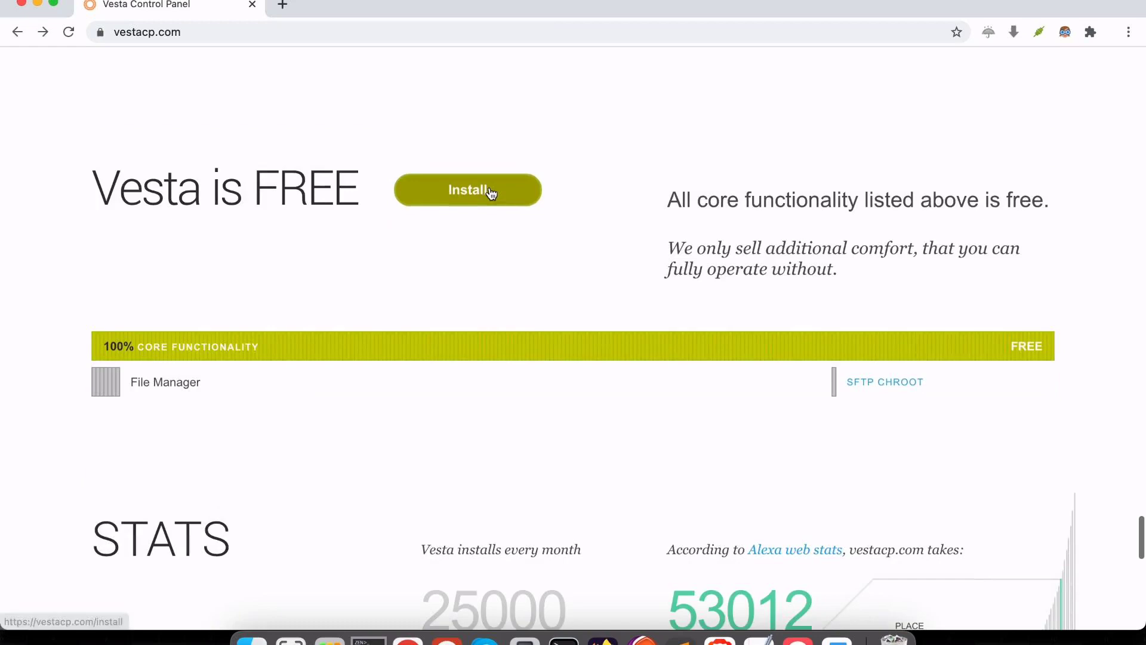
Step: Show Vesta's installation instructions and scroll through the command steps
click(468, 190)
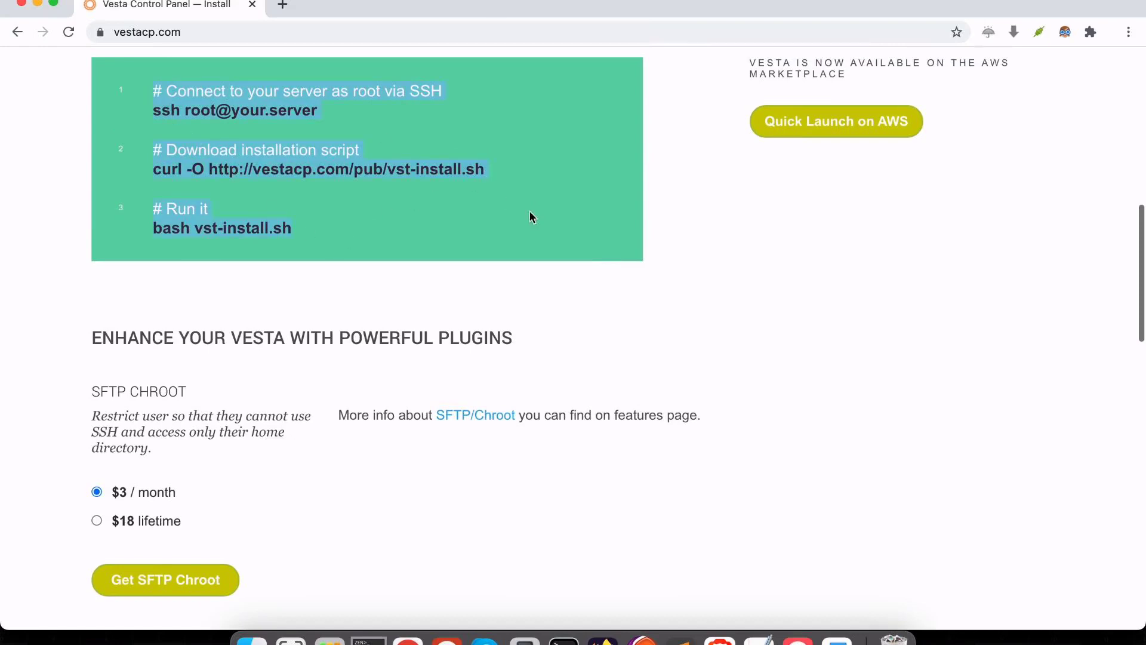
scroll(down, 3)
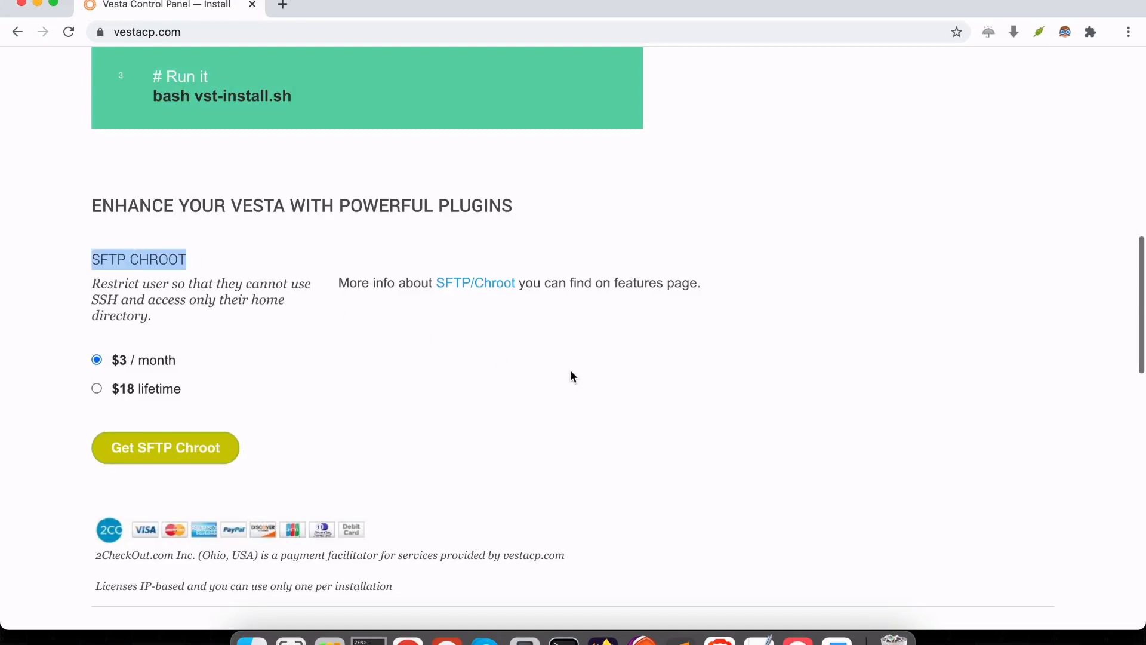
scroll(up, 3)
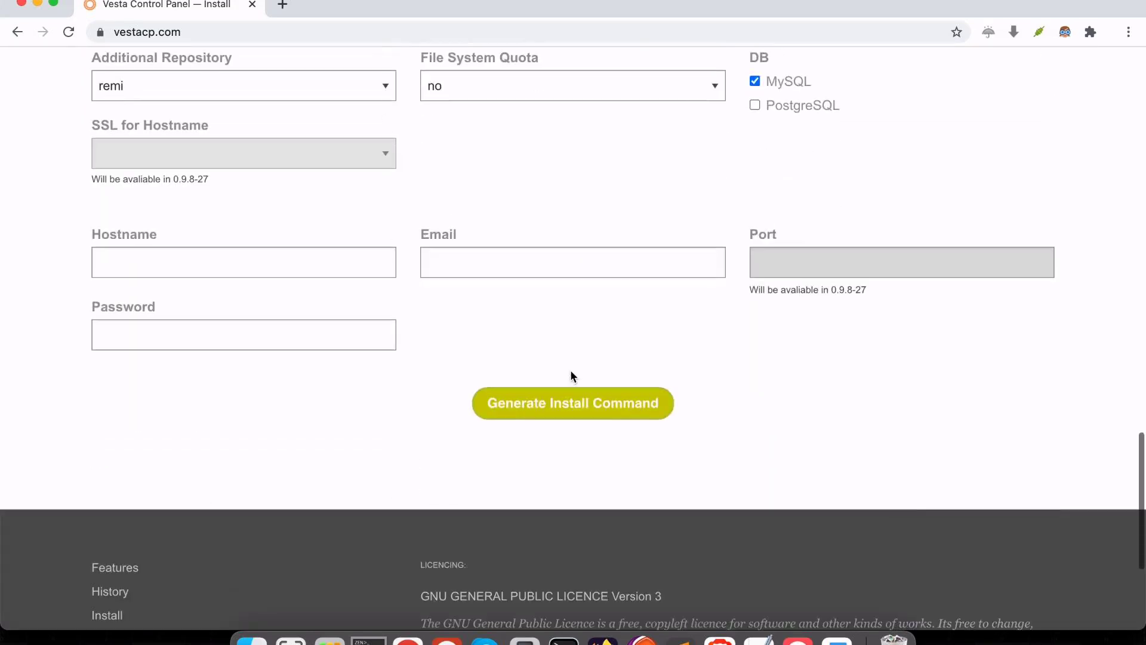
scroll(down, 3)
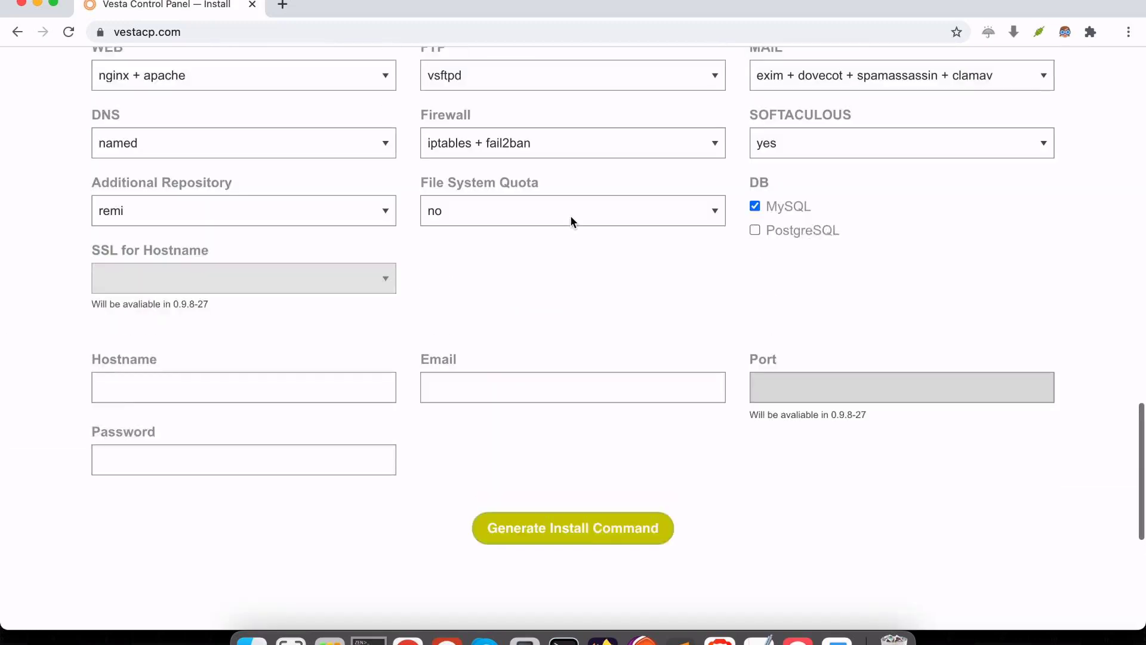
Step: Choose the exim + dovecot + spamassassin + clamav mail option in the install settings
click(900, 76)
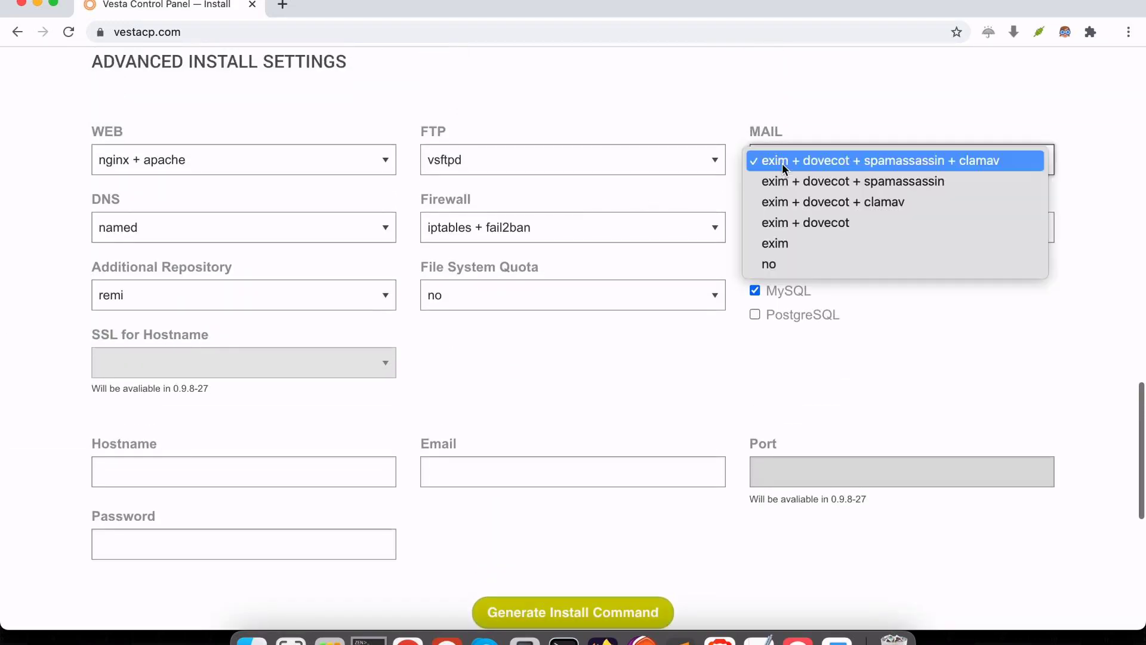
click(890, 160)
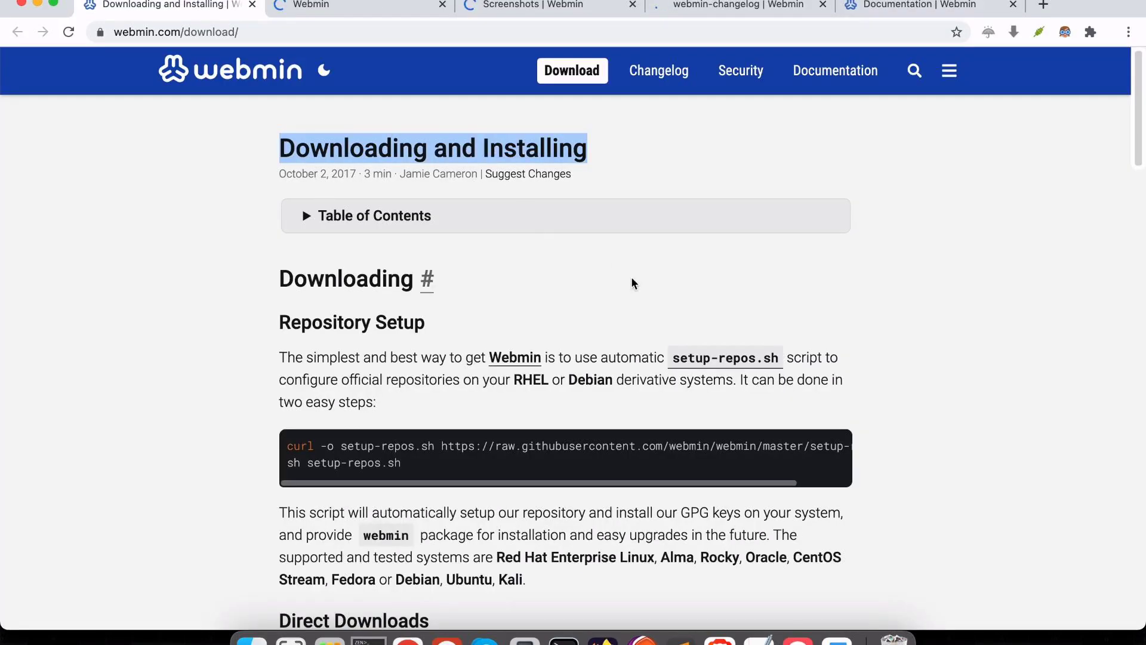
Step: Scroll down Webmin's download page and its homepage release notes list before moving to vpsbunker.com
scroll(down, 3)
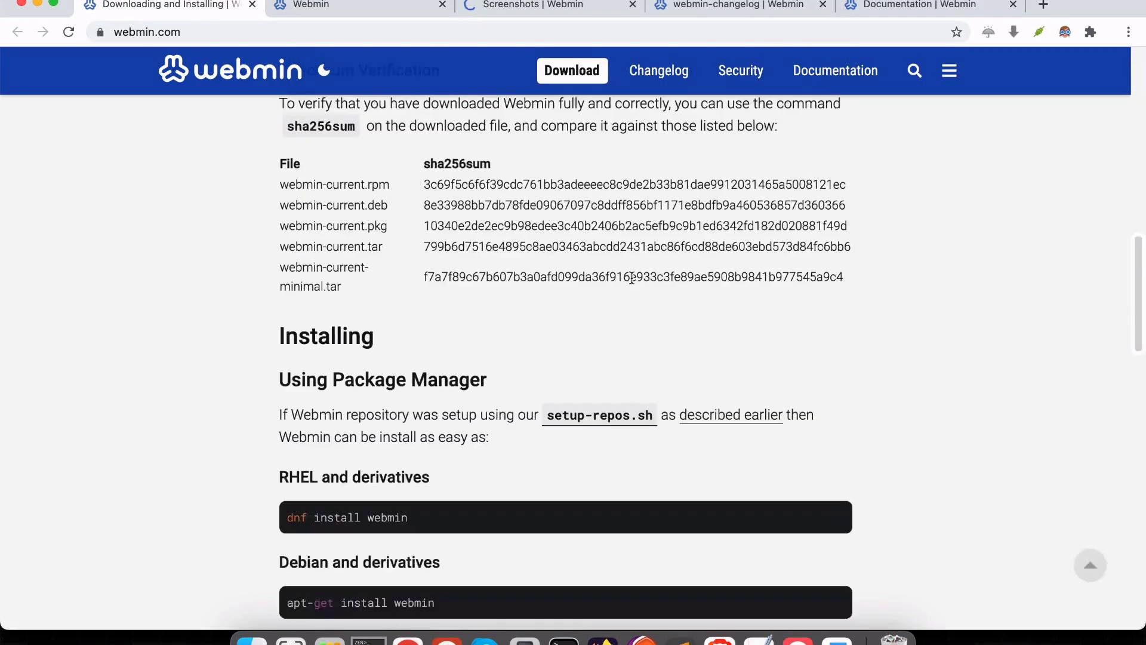
scroll(down, 3)
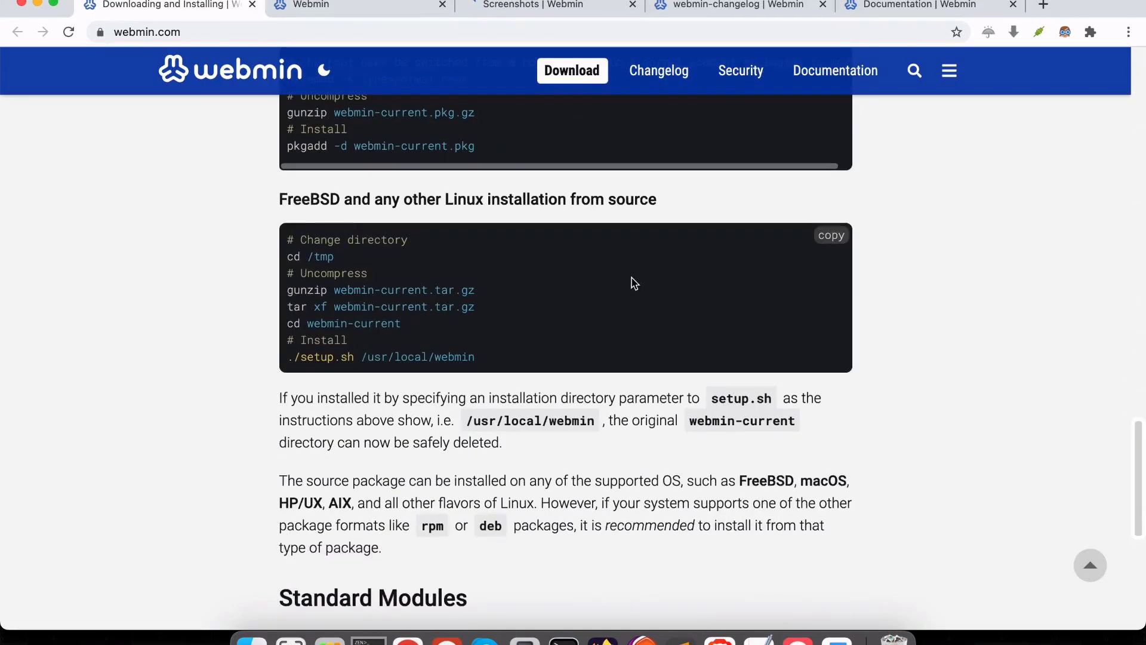
scroll(down, 3)
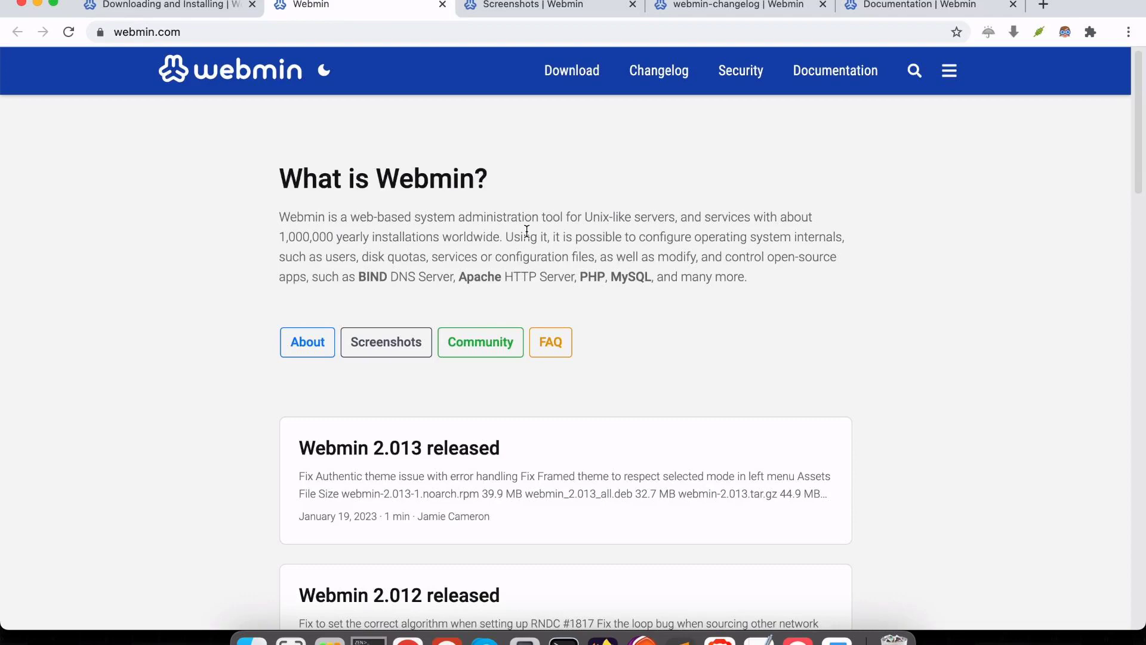
scroll(down, 3)
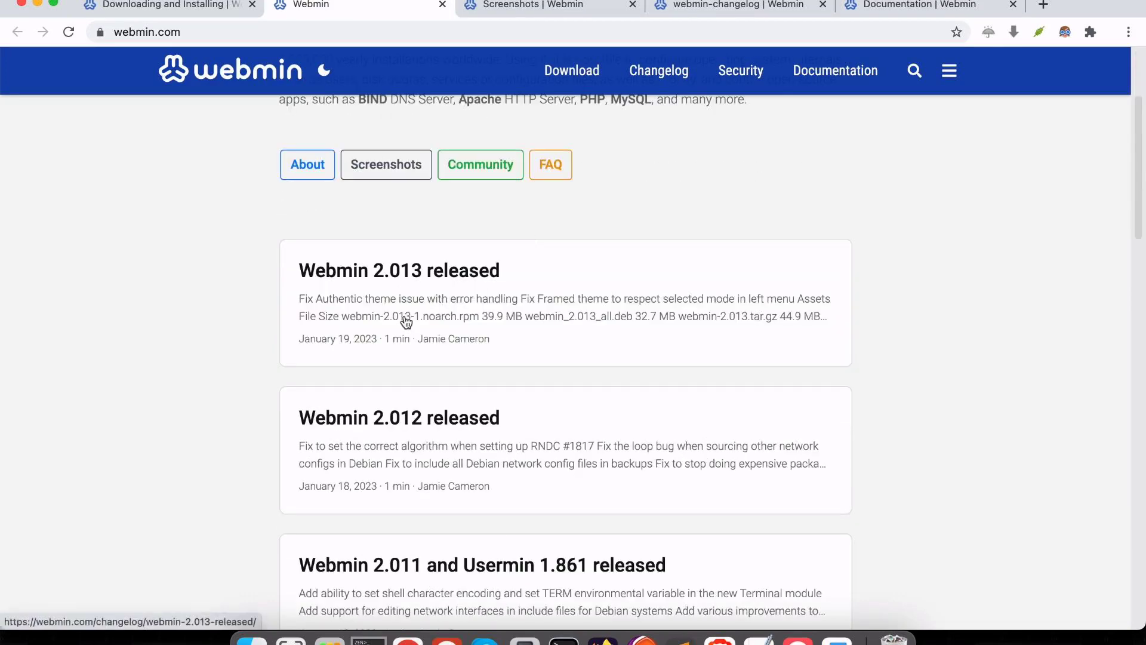
scroll(down, 3)
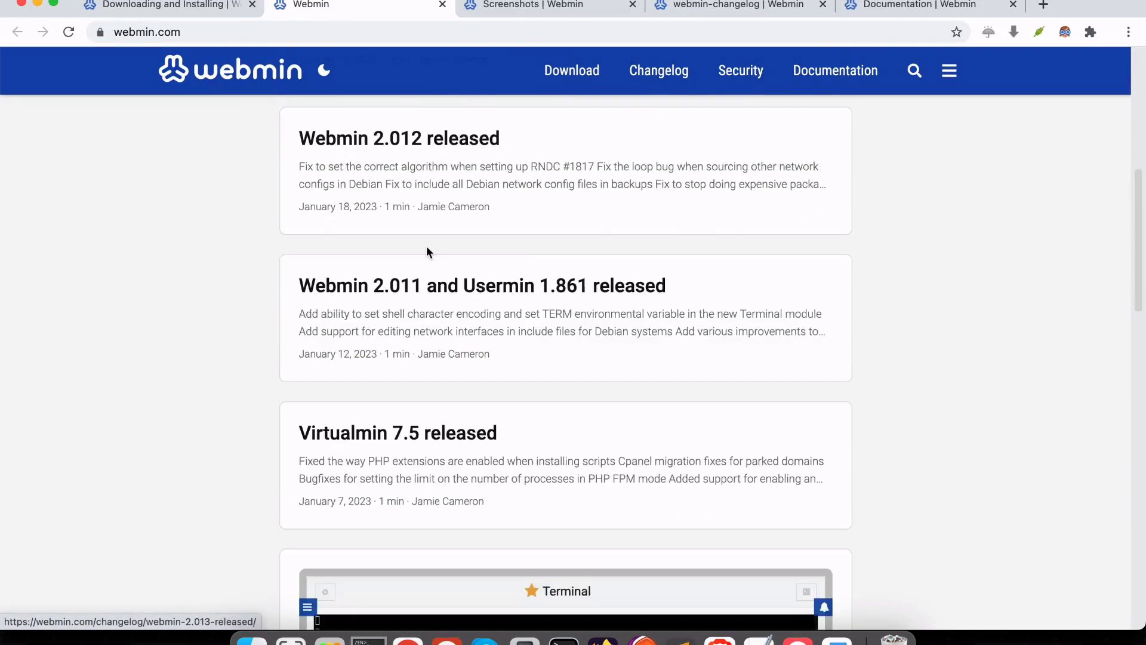
scroll(down, 3)
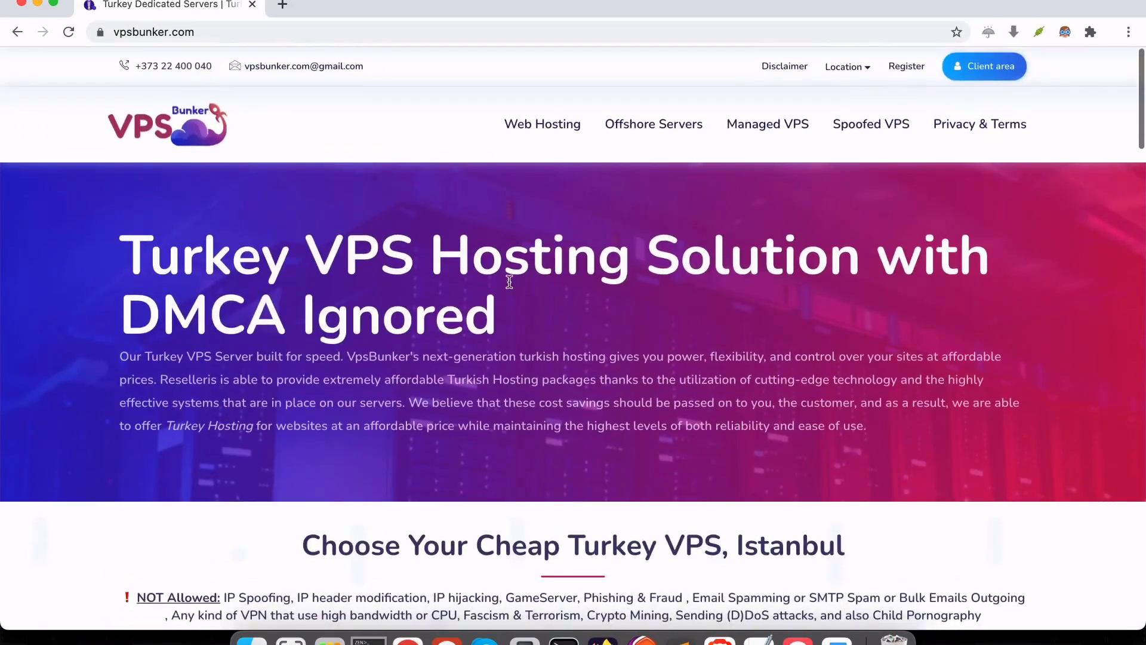
Step: Scroll the vpsbunker.com homepage, go to its managed VPS offerings and continue toward the Spoofed VPS packages table
scroll(down, 3)
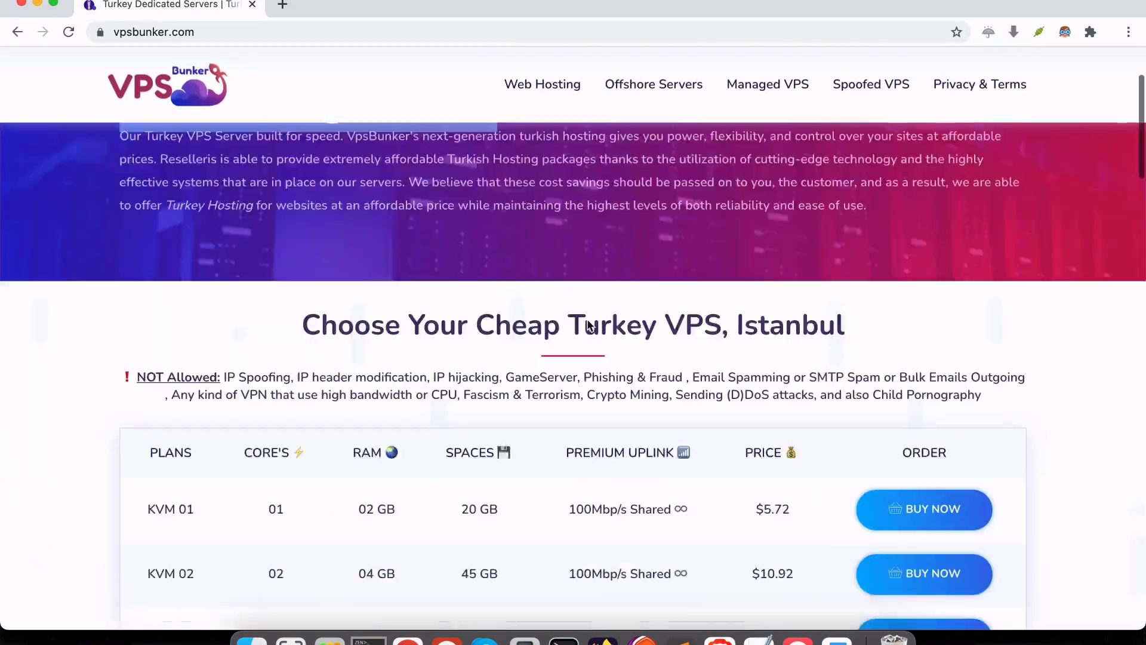
scroll(down, 3)
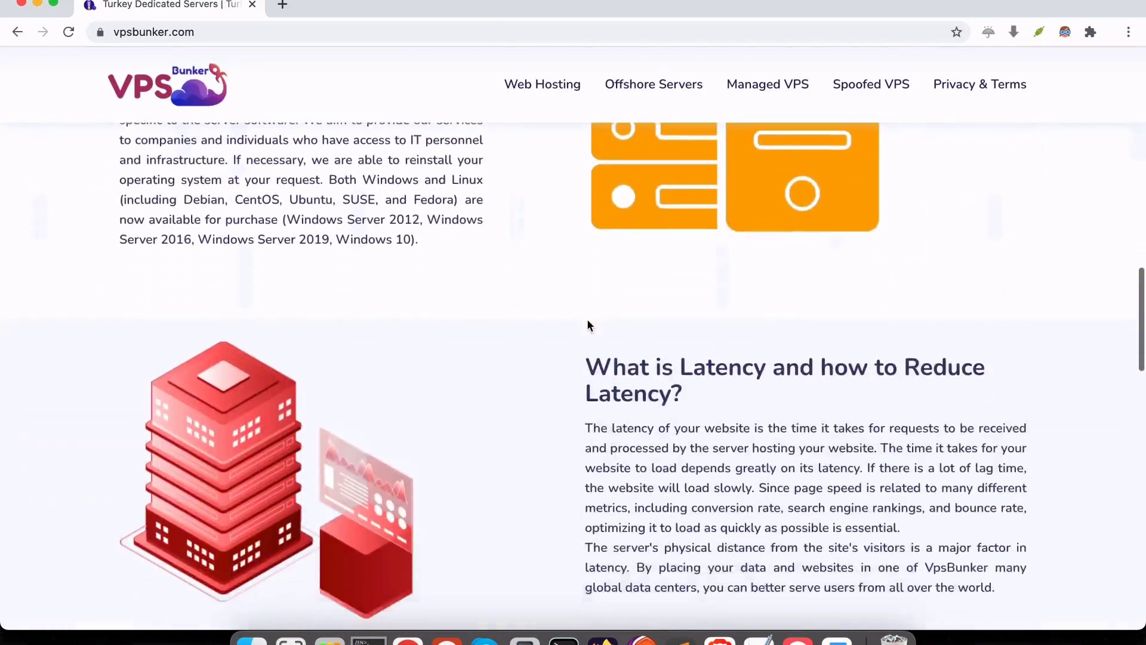
scroll(down, 3)
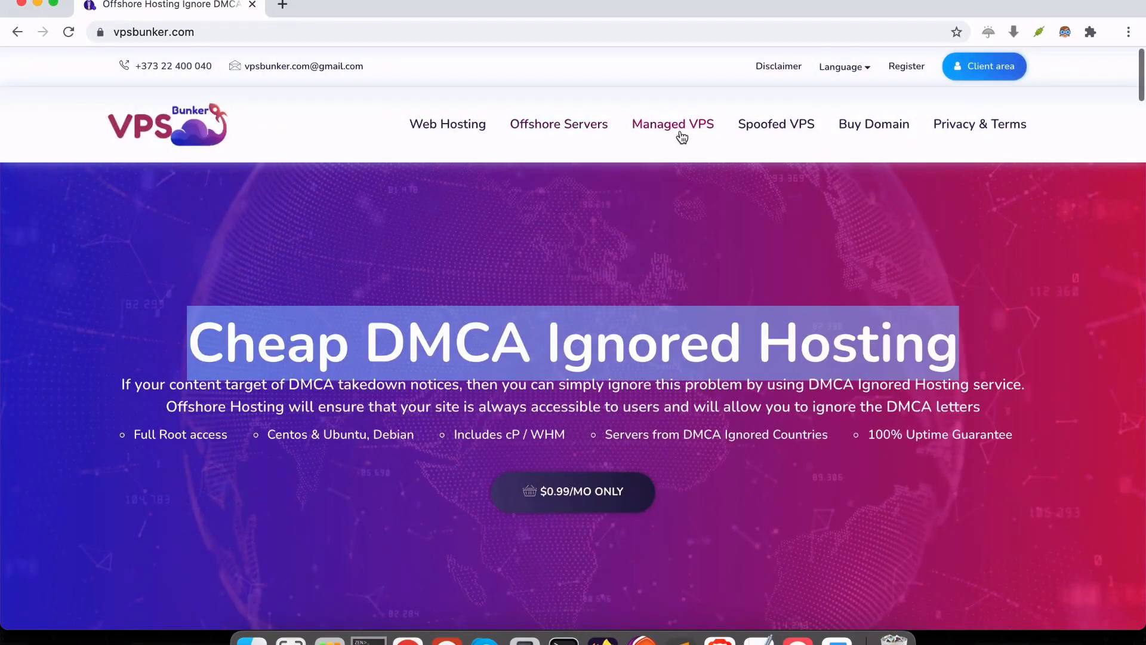
click(776, 123)
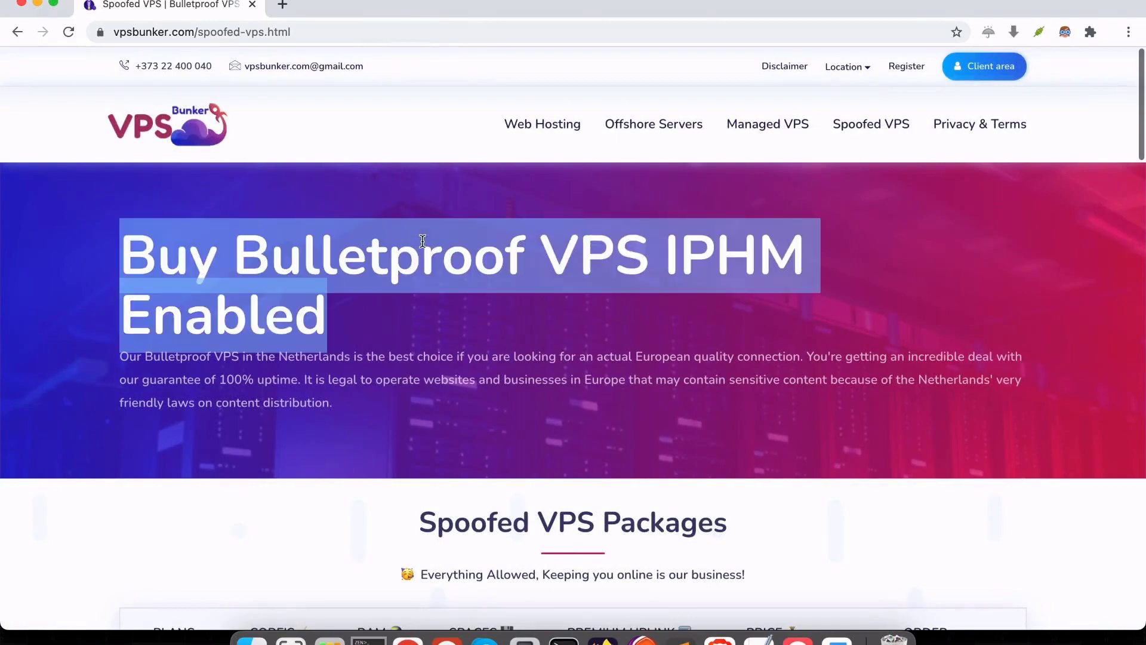
scroll(down, 3)
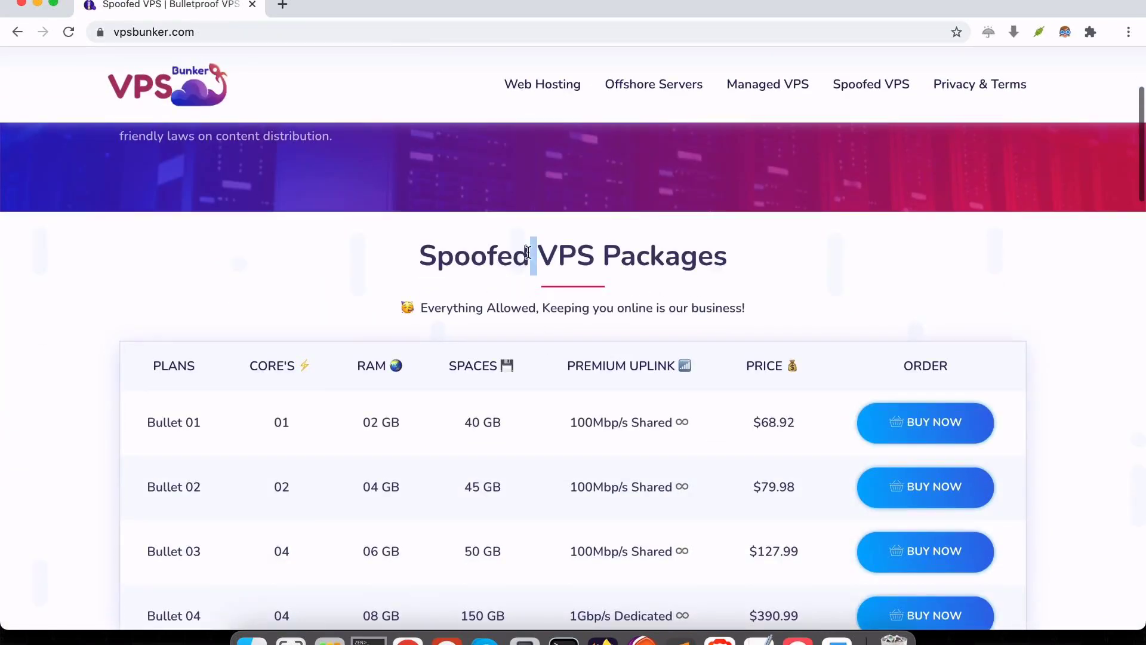